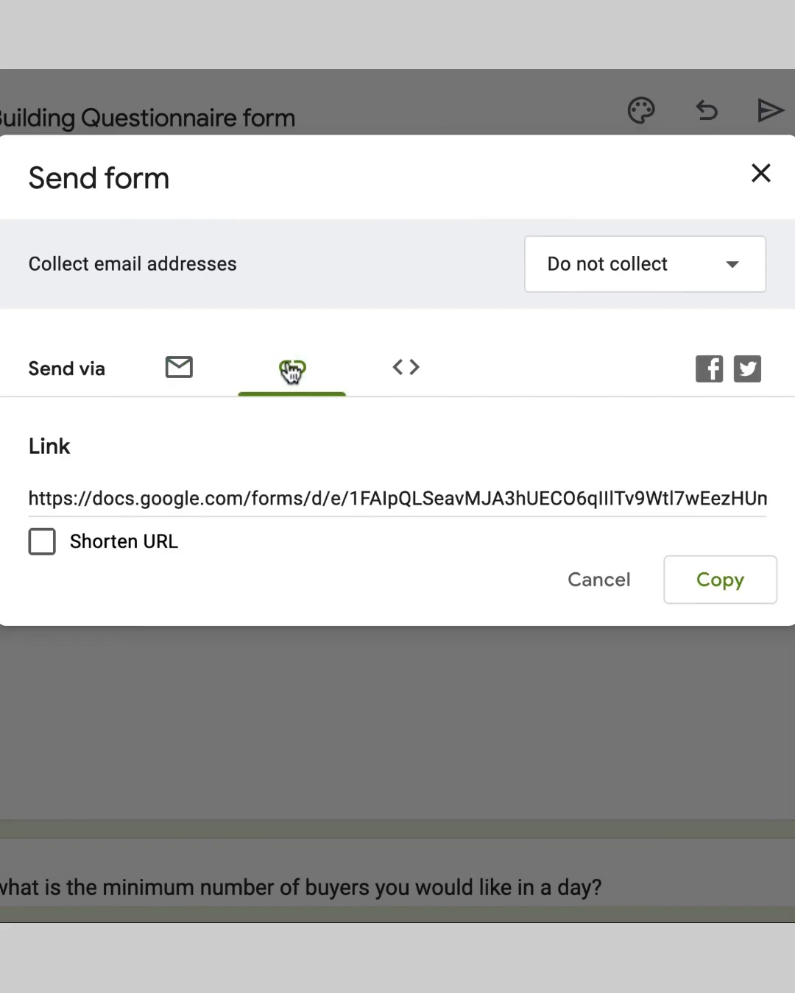
View the email sharing option, then close the Send form dialog to return to the ListBuilding Survey
click(42, 542)
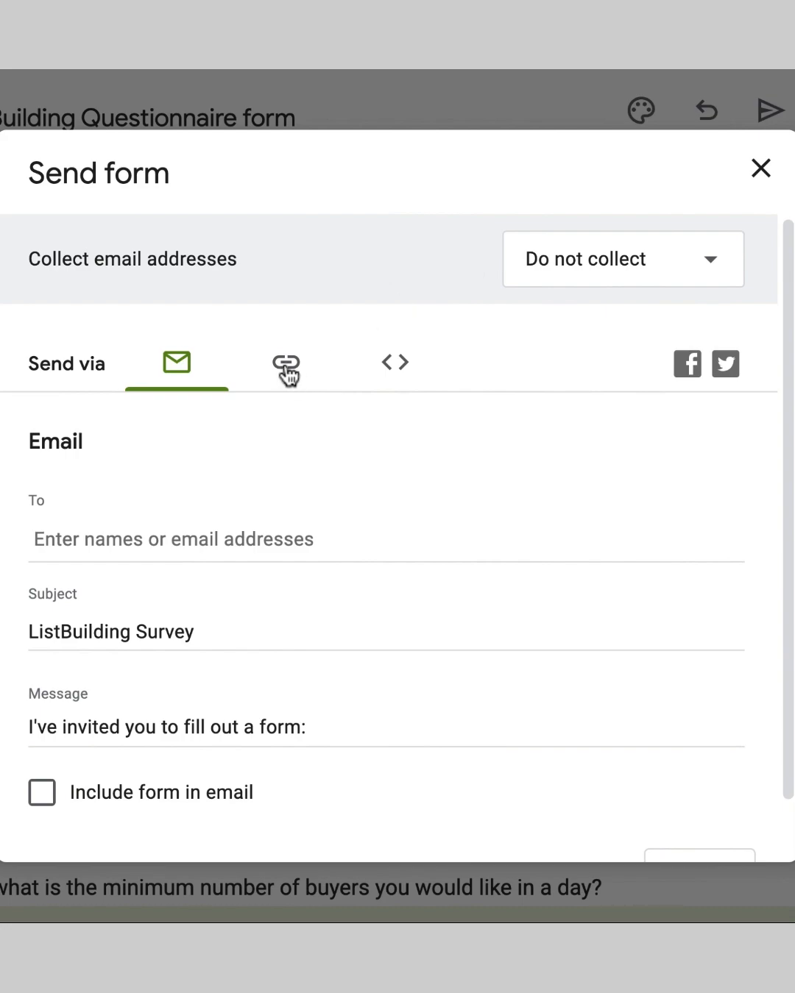
click(287, 362)
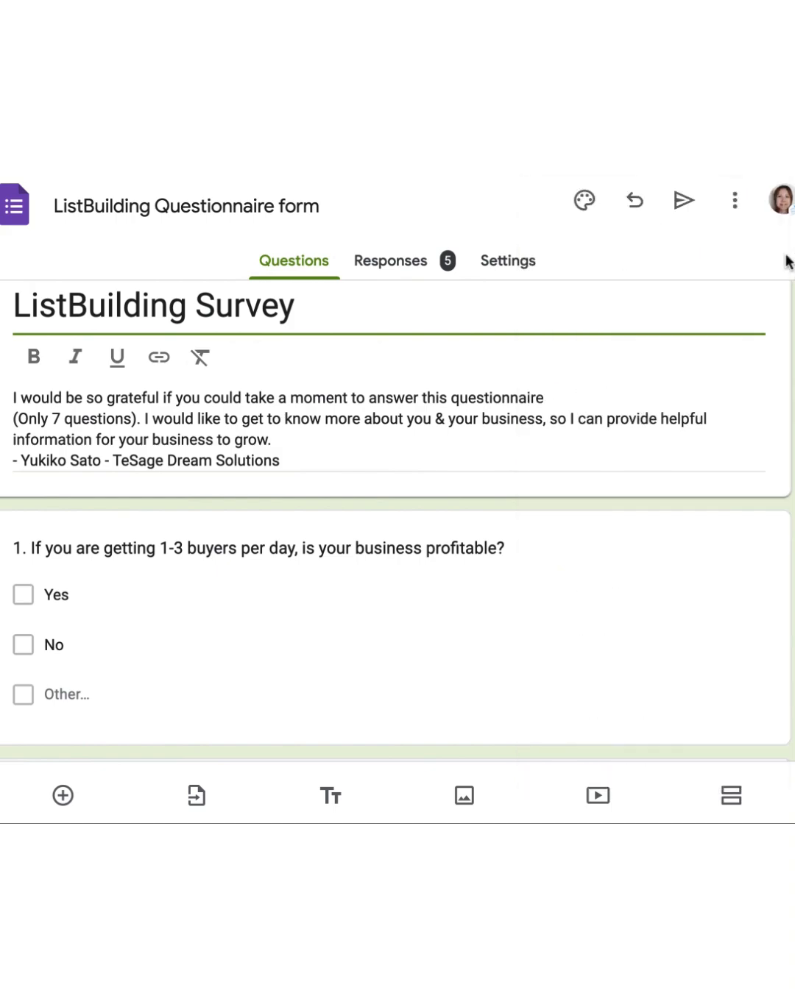
mouse_move(763, 266)
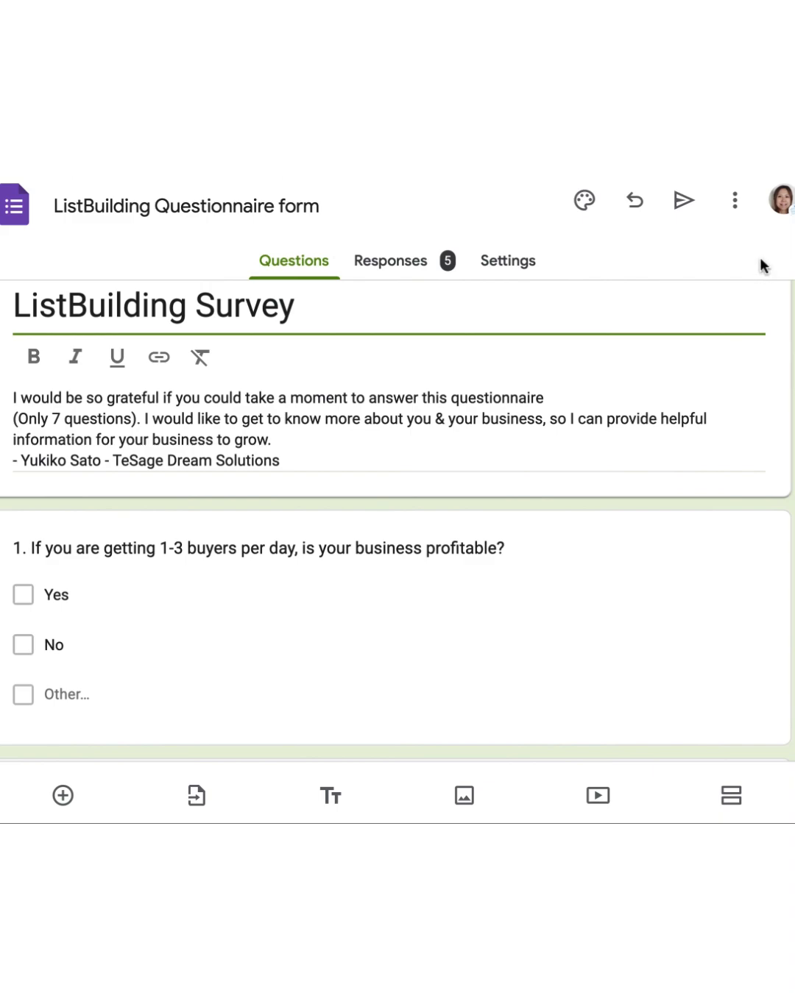
click(733, 200)
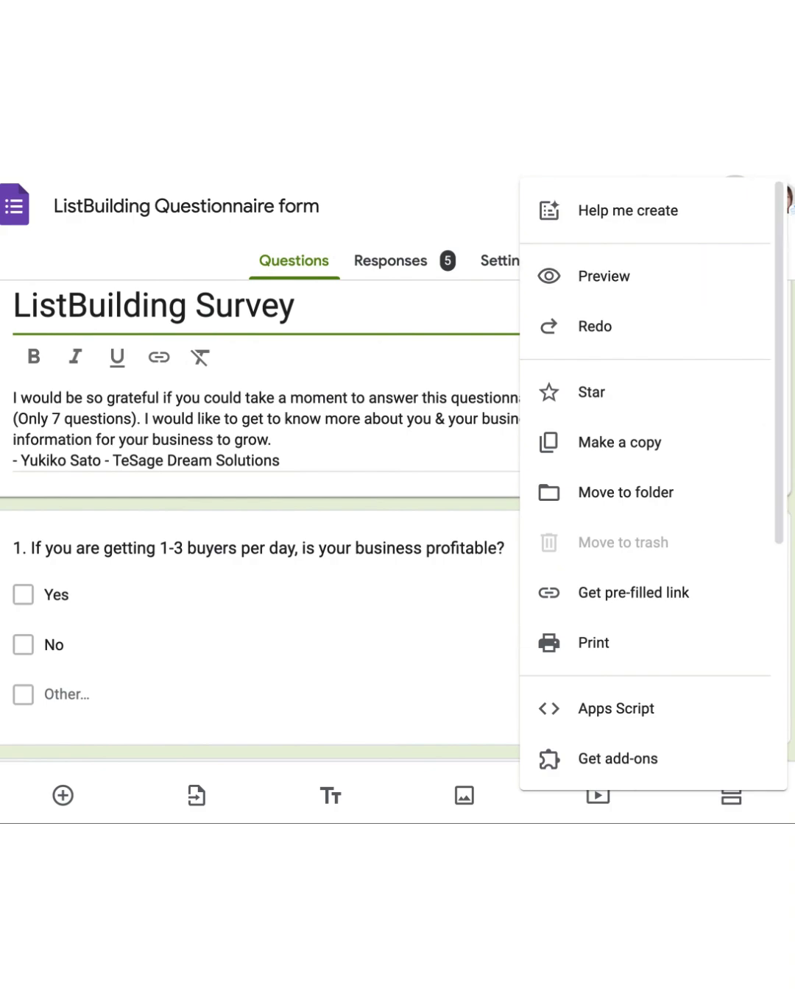
click(734, 202)
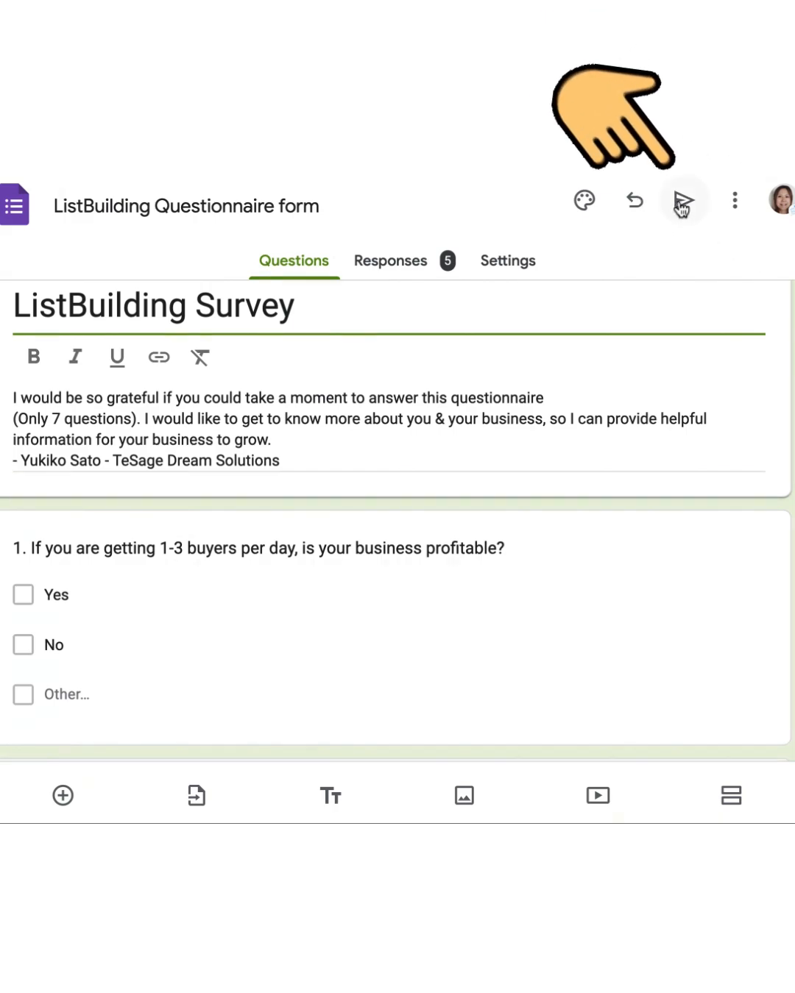
Reopen the Send form dialog for the ListBuilding Survey
click(684, 199)
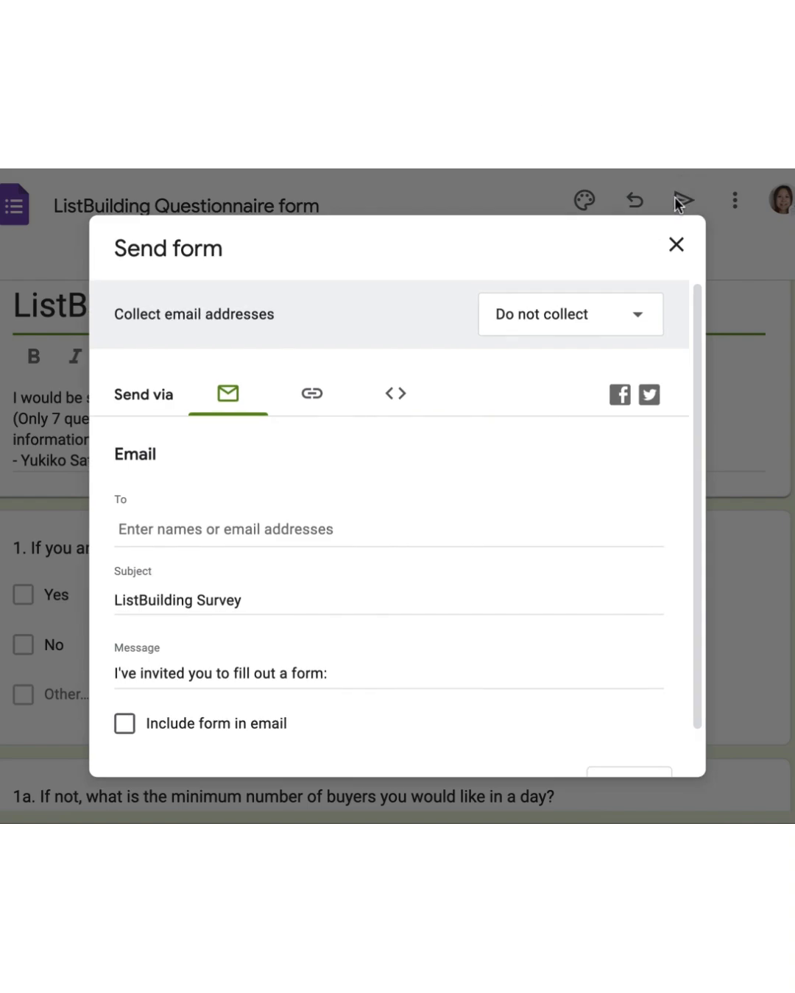
mouse_move(679, 206)
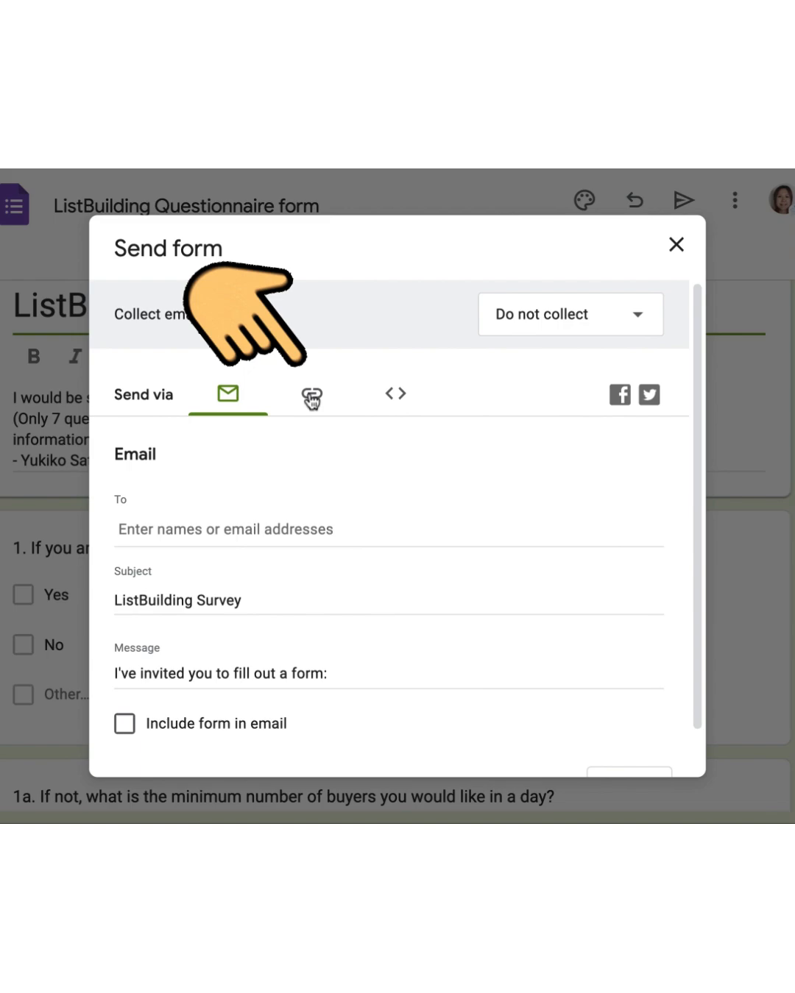
Show the survey's shareable link with Shorten URL ticked
click(311, 397)
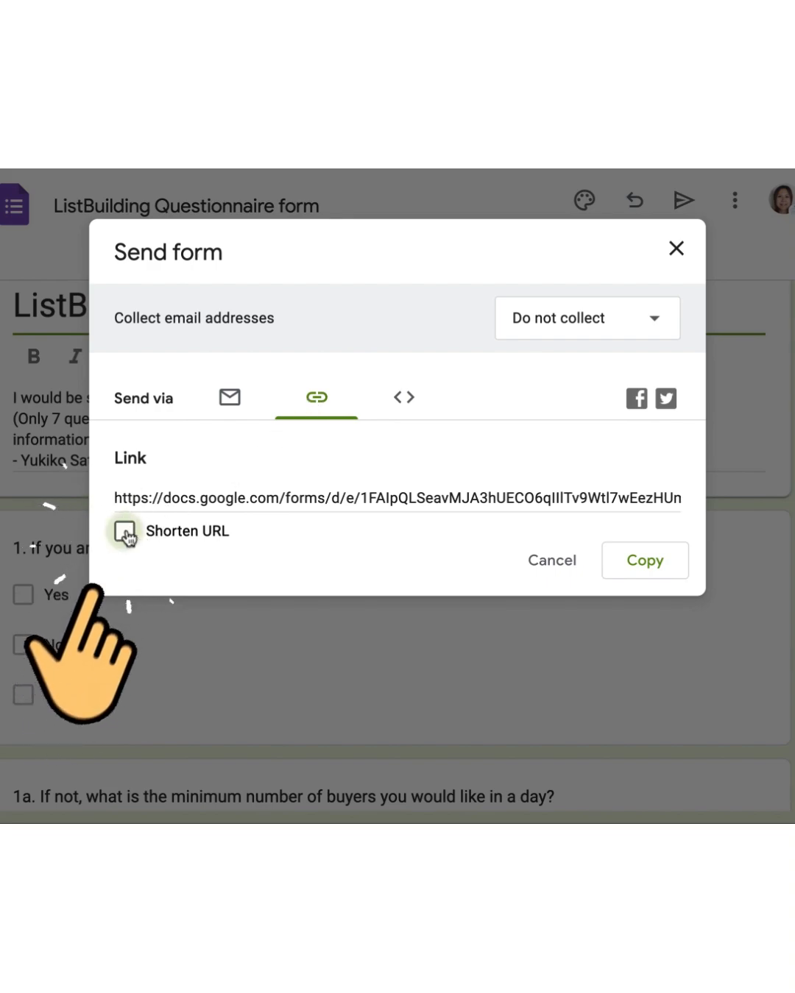
click(123, 531)
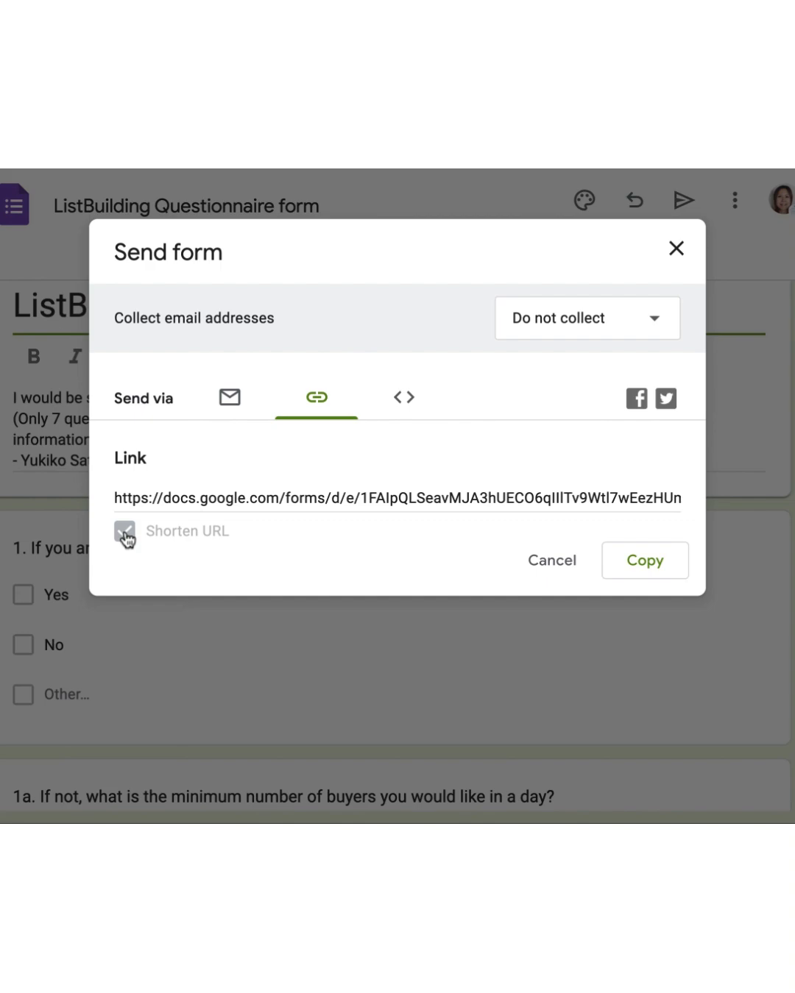
Confirm Shorten URL so the link field shows a forms.gle address
click(124, 531)
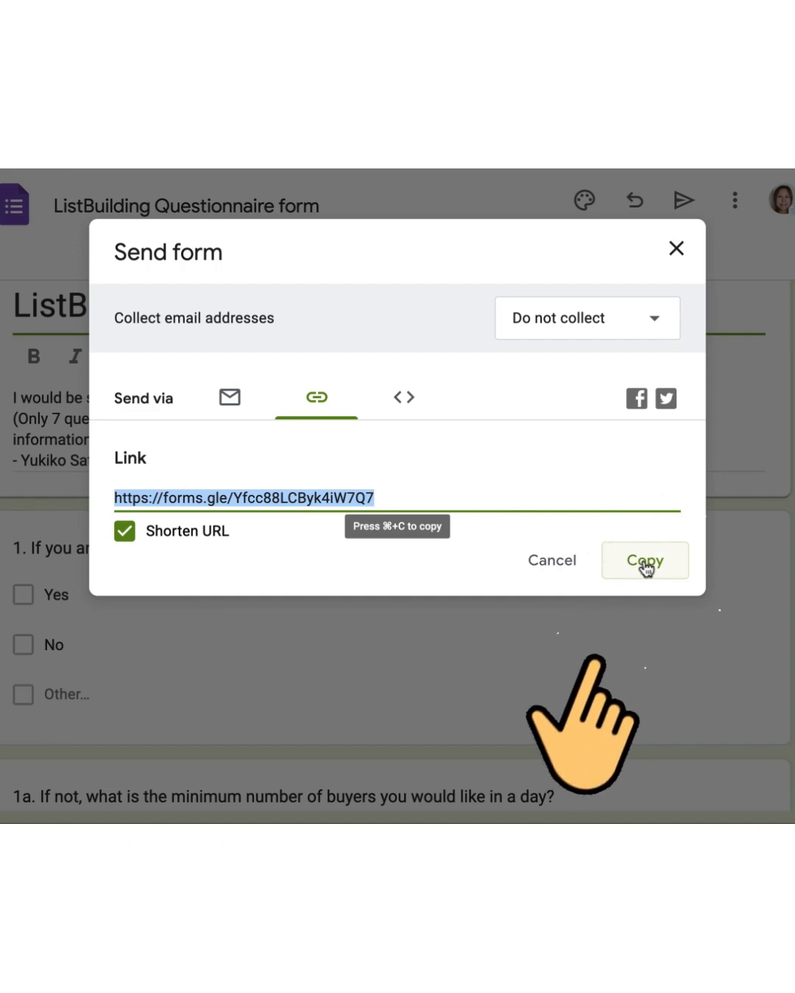
Copy the ListBuilding Survey's forms.gle link to the clipboard
click(644, 560)
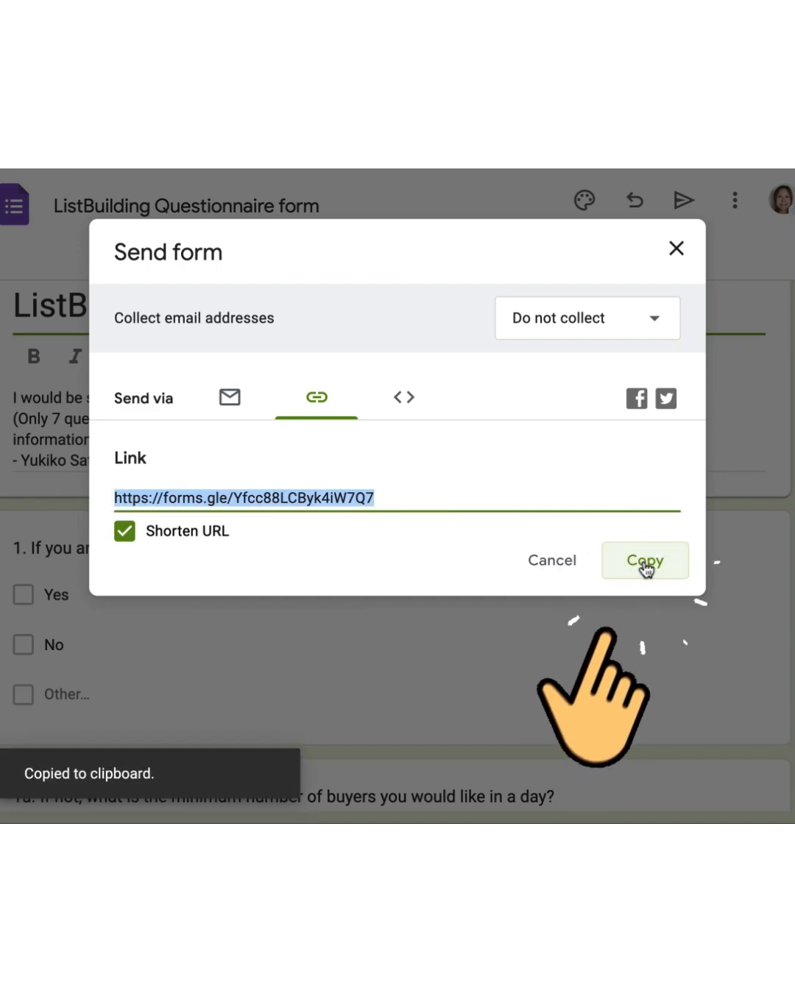
click(644, 560)
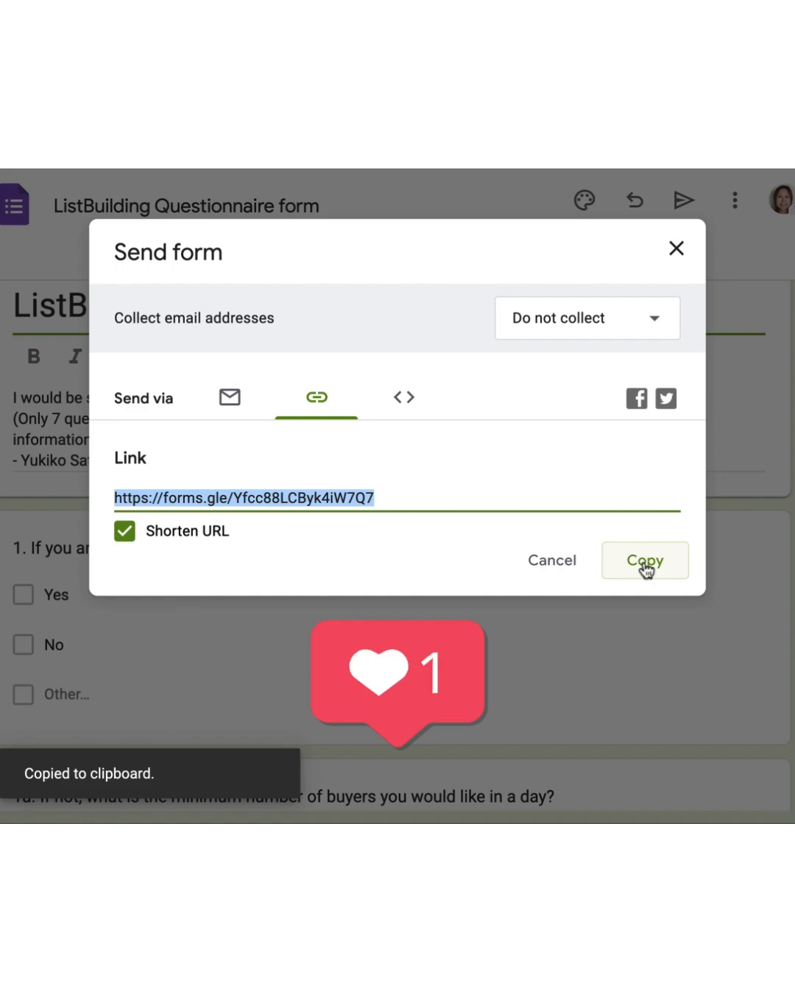
mouse_move(624, 543)
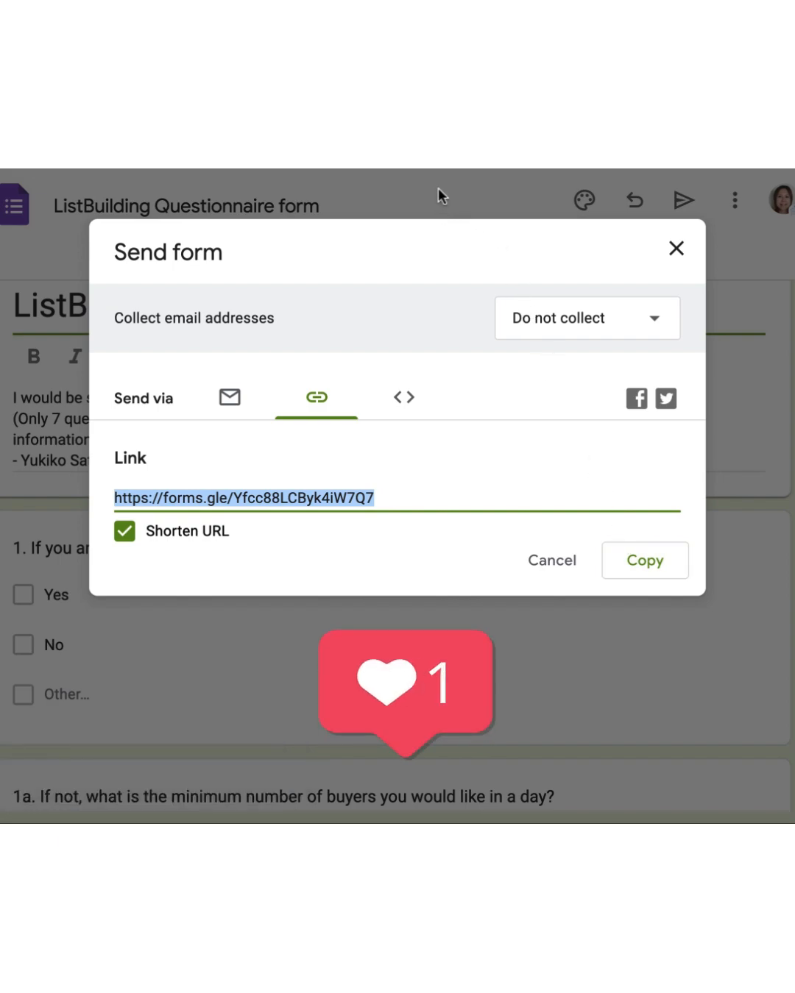
mouse_move(449, 175)
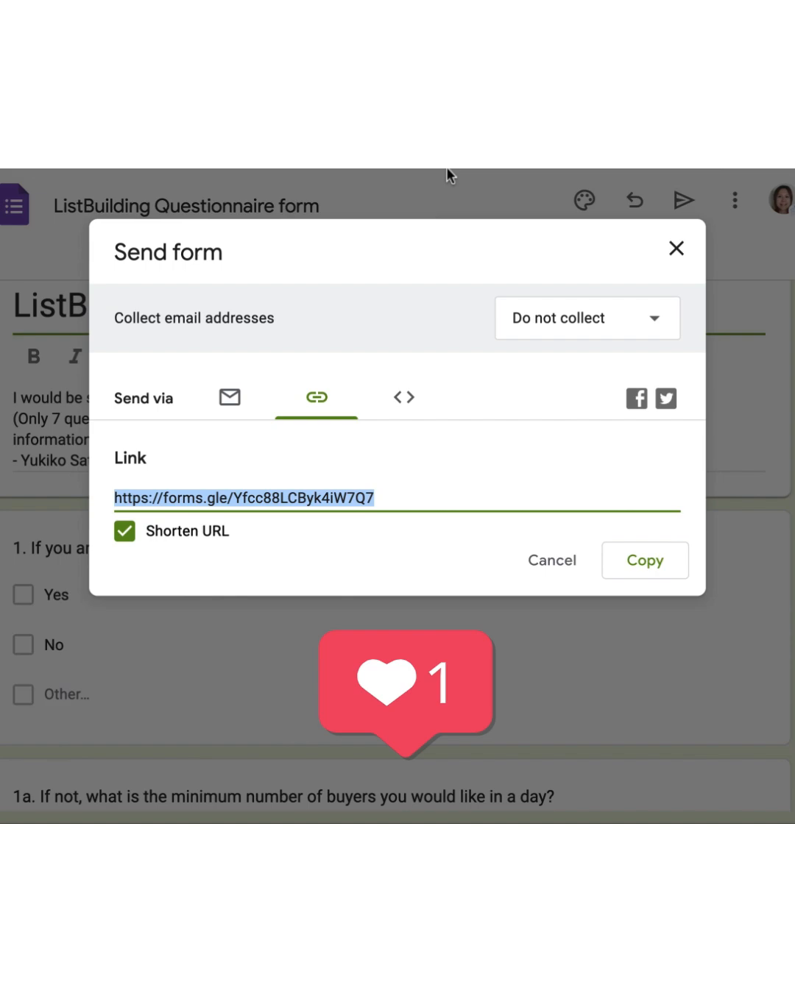